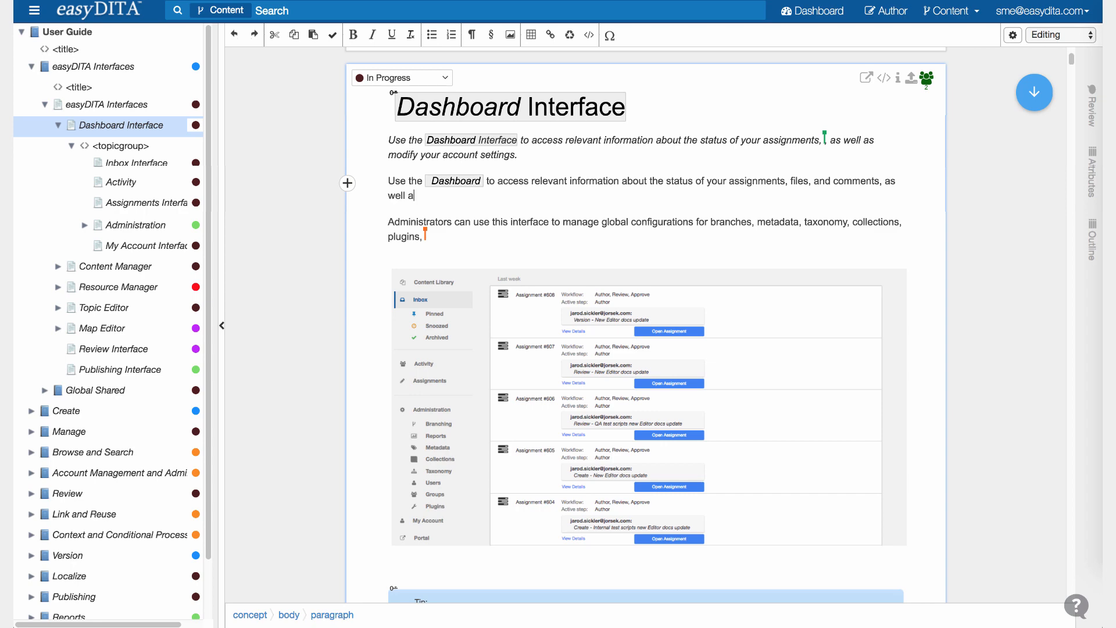
Add wording such as 'modify your acc...' to the Dashboard Interface sentences.
text(s well as)
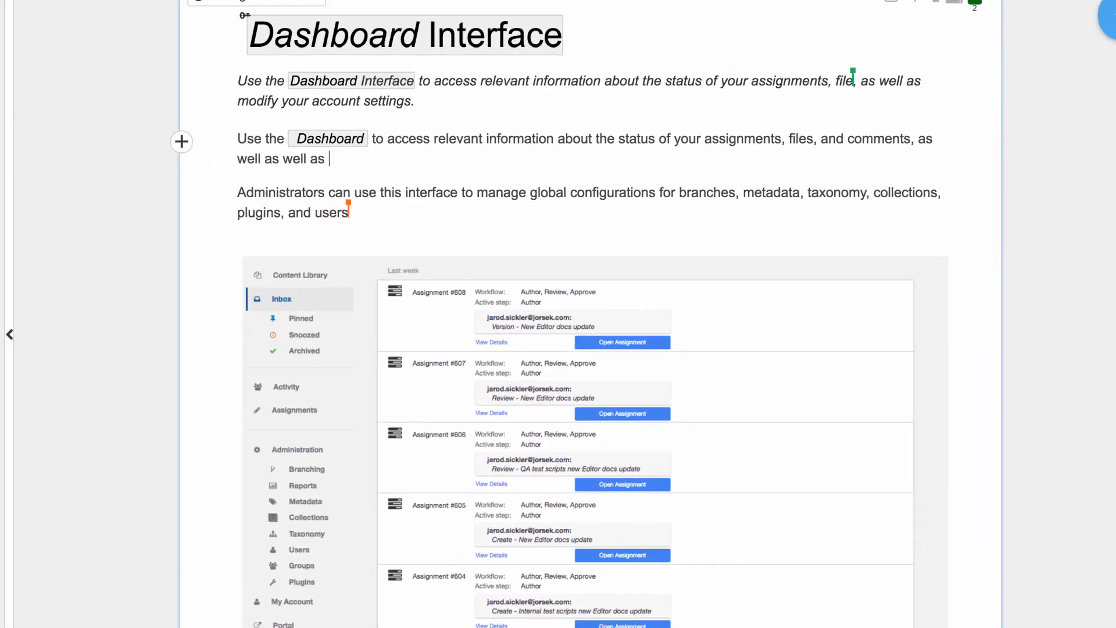
text(modify your acc)
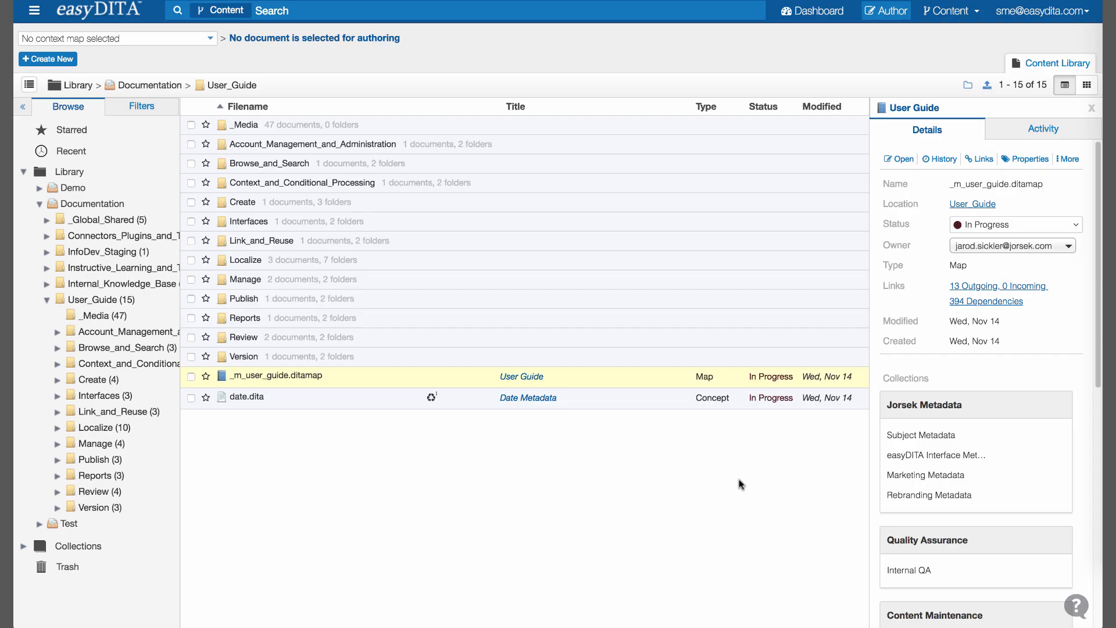
Open _m_user_guide.ditamap and browse Create > Topics to Copying an Element.
double_click(277, 376)
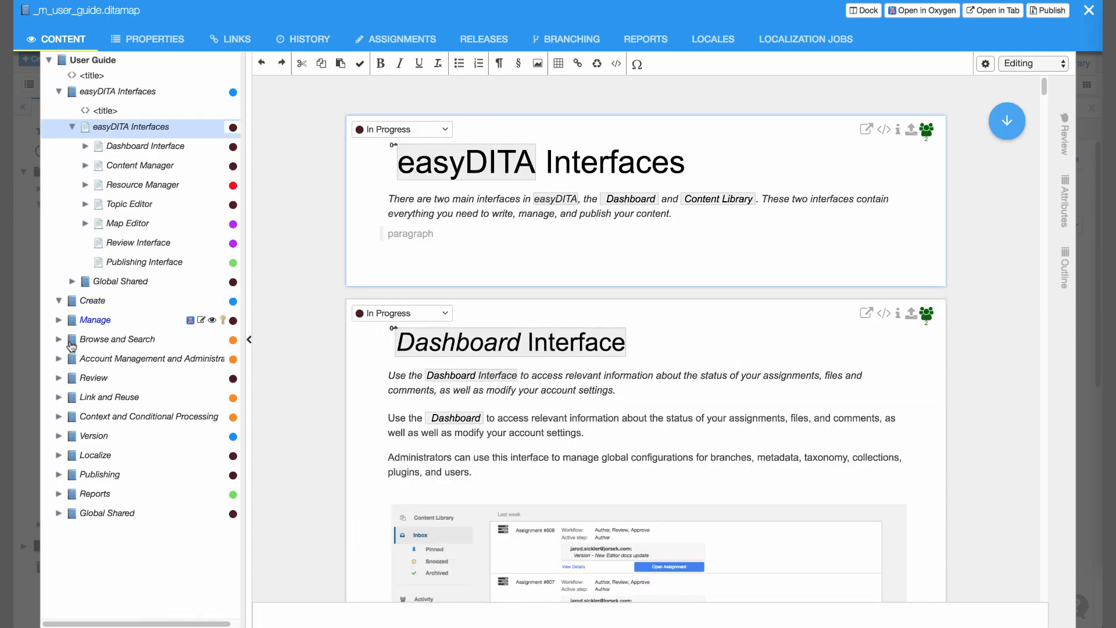
click(59, 300)
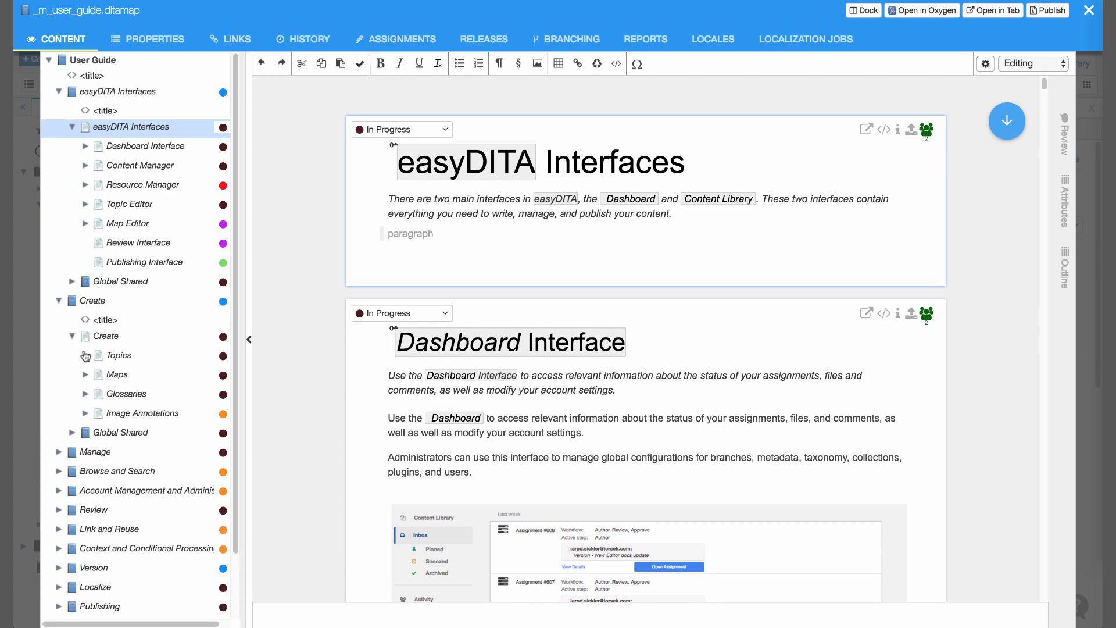
click(86, 355)
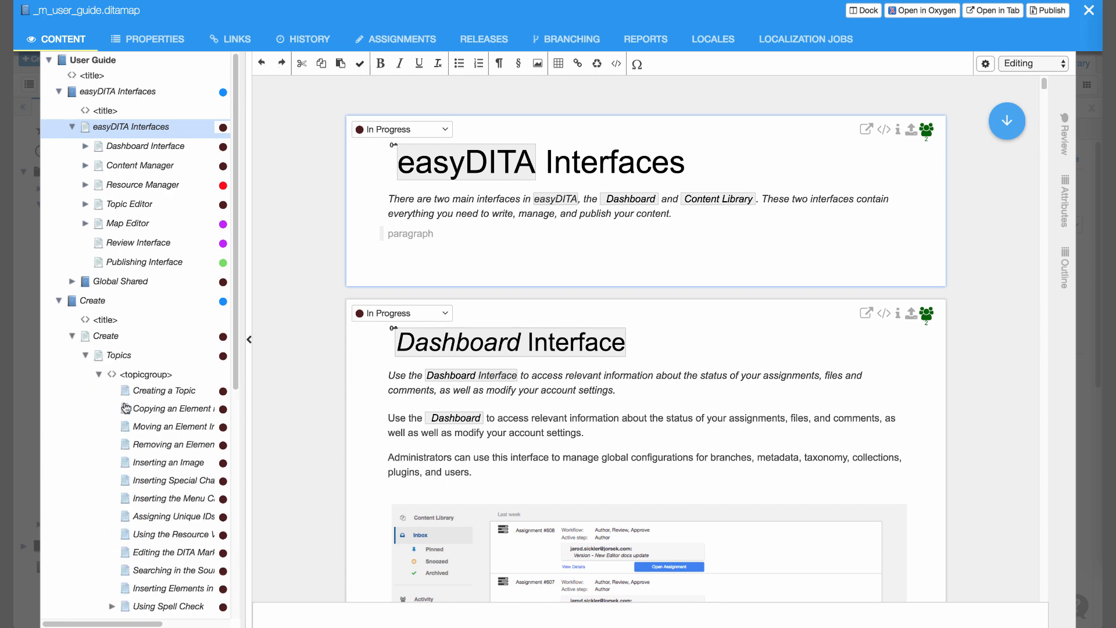
click(166, 408)
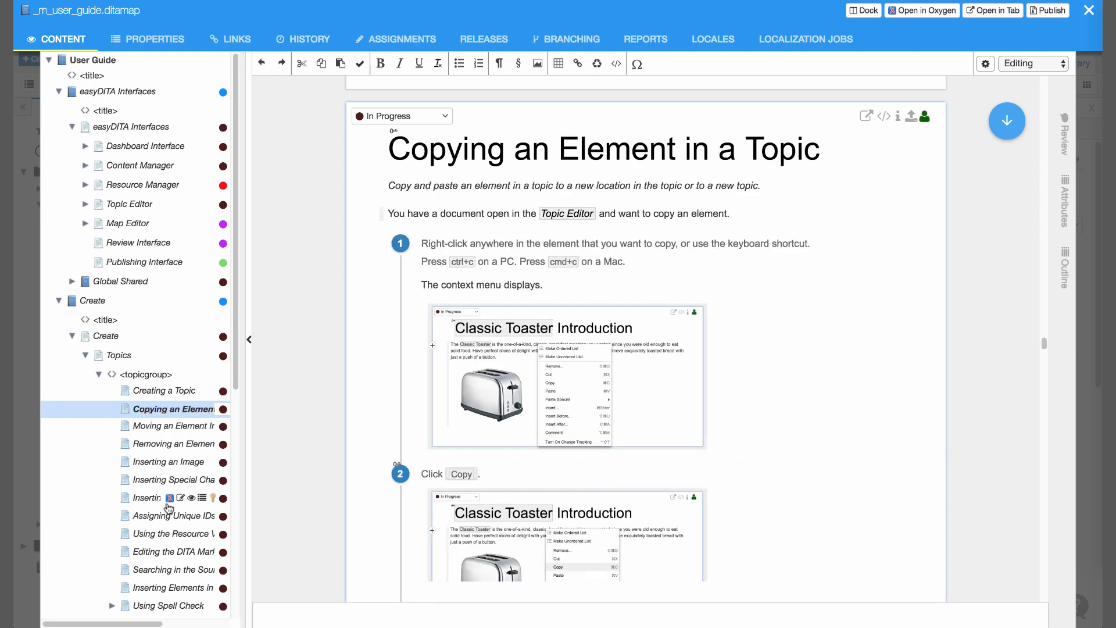
Show the Searching in the Source Editor topic and scroll through its content.
click(146, 516)
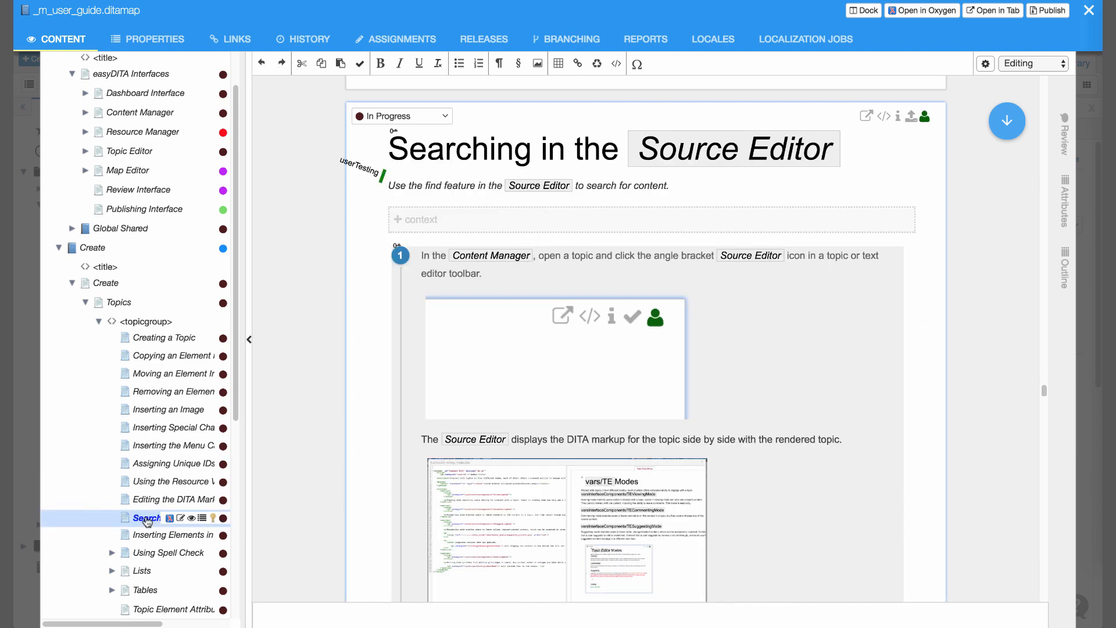
scroll(down, 3)
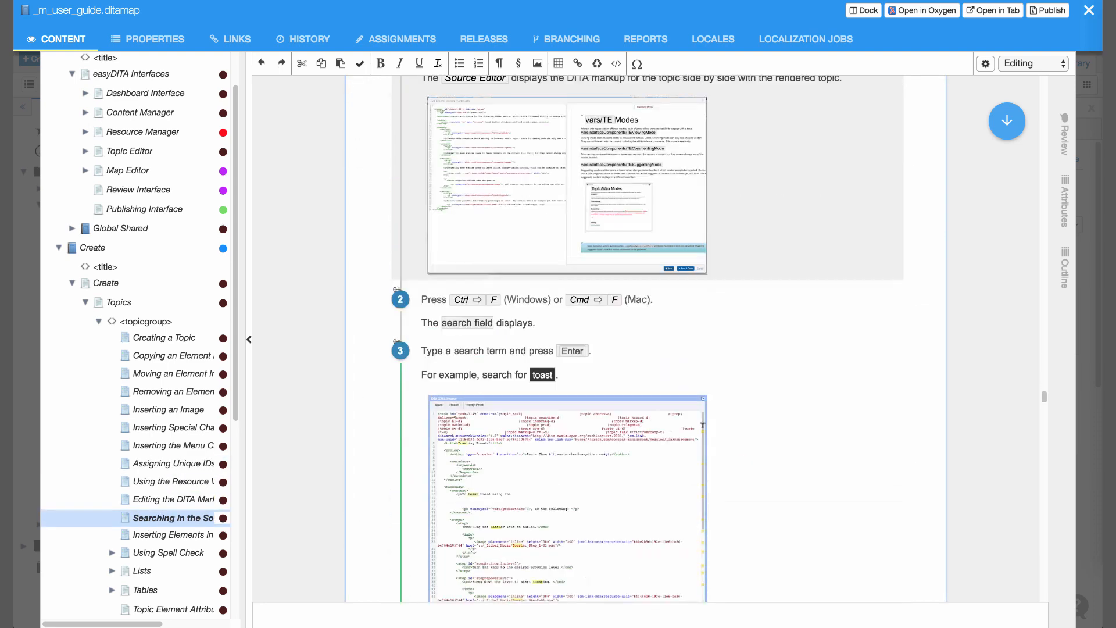
scroll(down, 3)
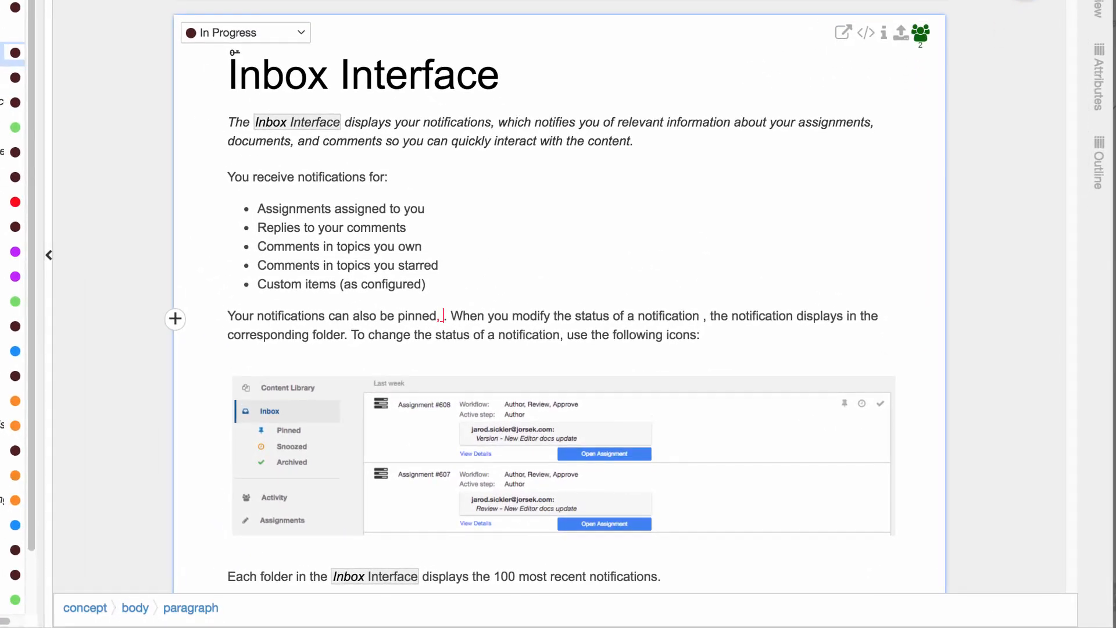
Add ' snoozed or archived' as a tracked change and reject the 'Delete: corresponding' change.
text(snoozed or)
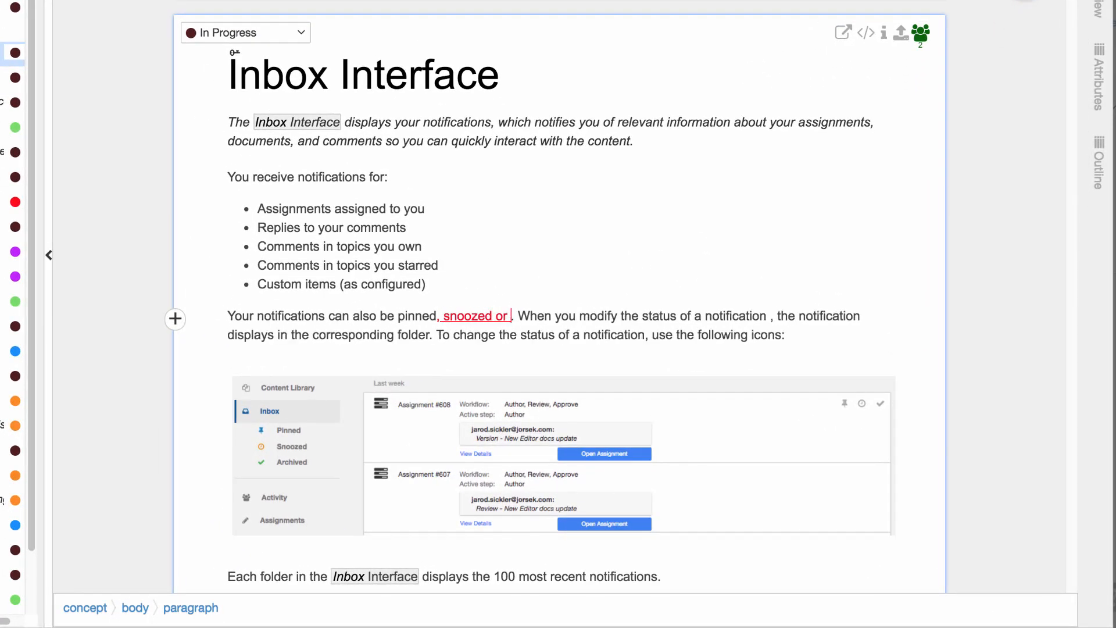
text(archived)
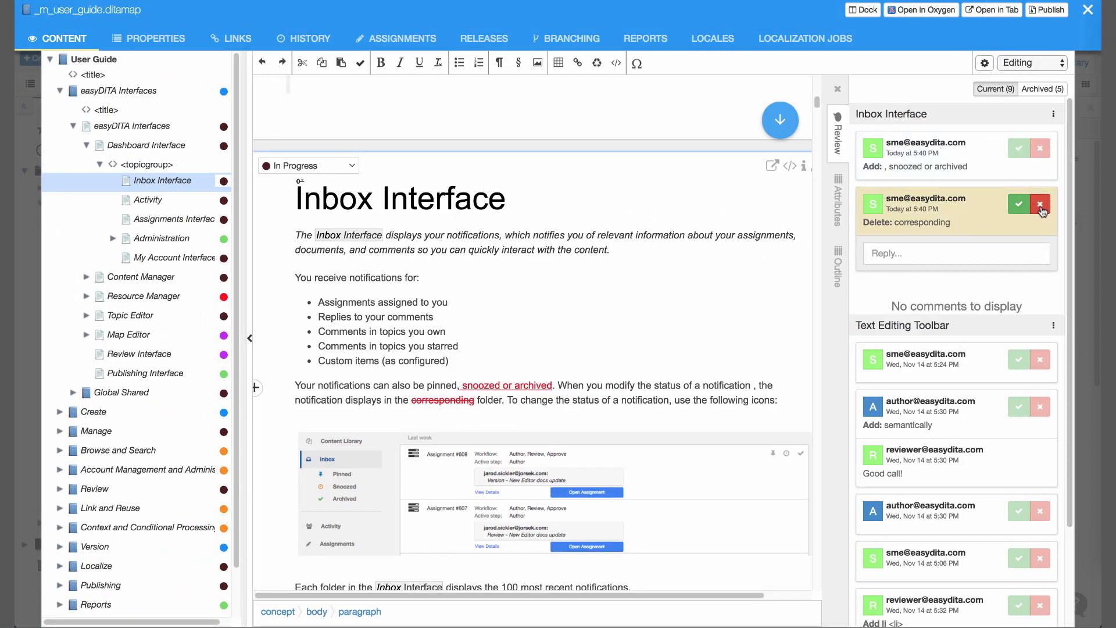
click(1050, 207)
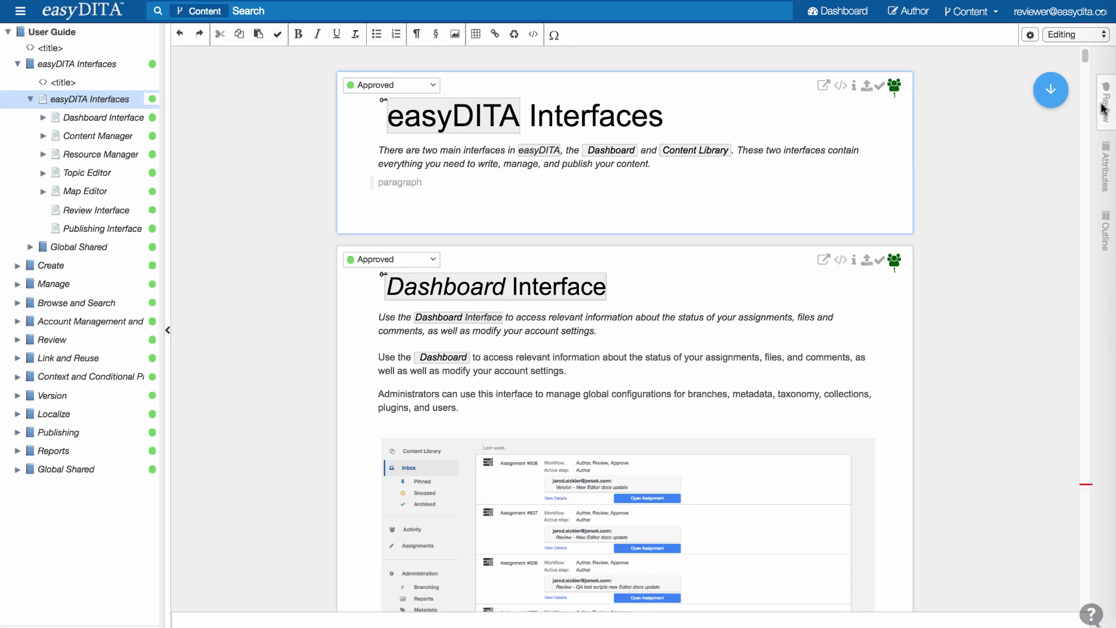
Post the reply 'Will do!' under the Inbox Interface review comment.
click(1105, 100)
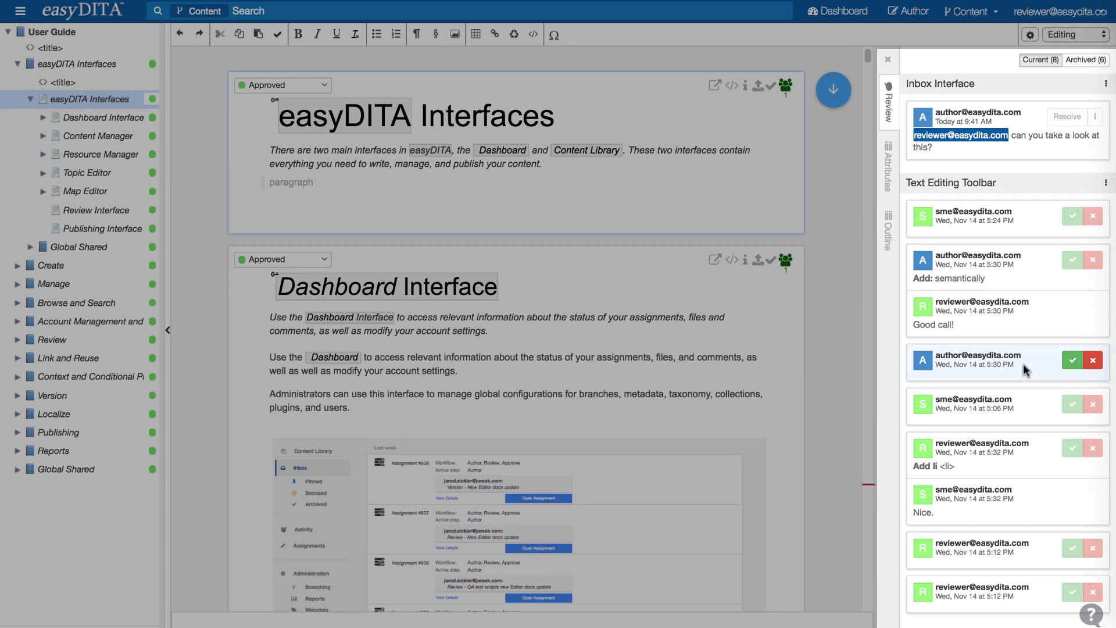
click(1072, 360)
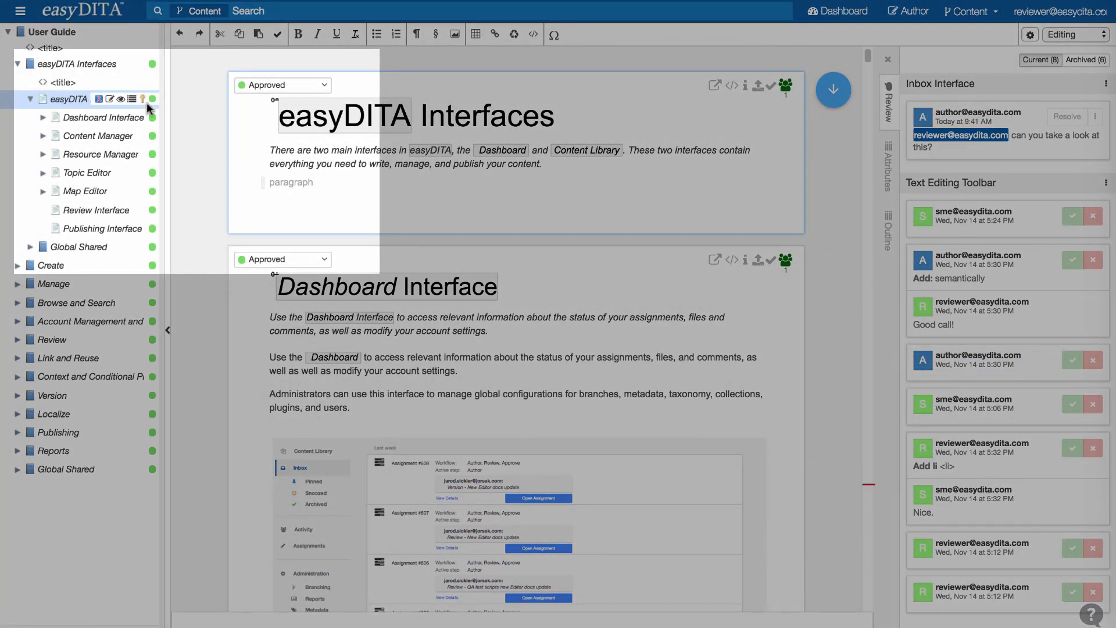
click(282, 85)
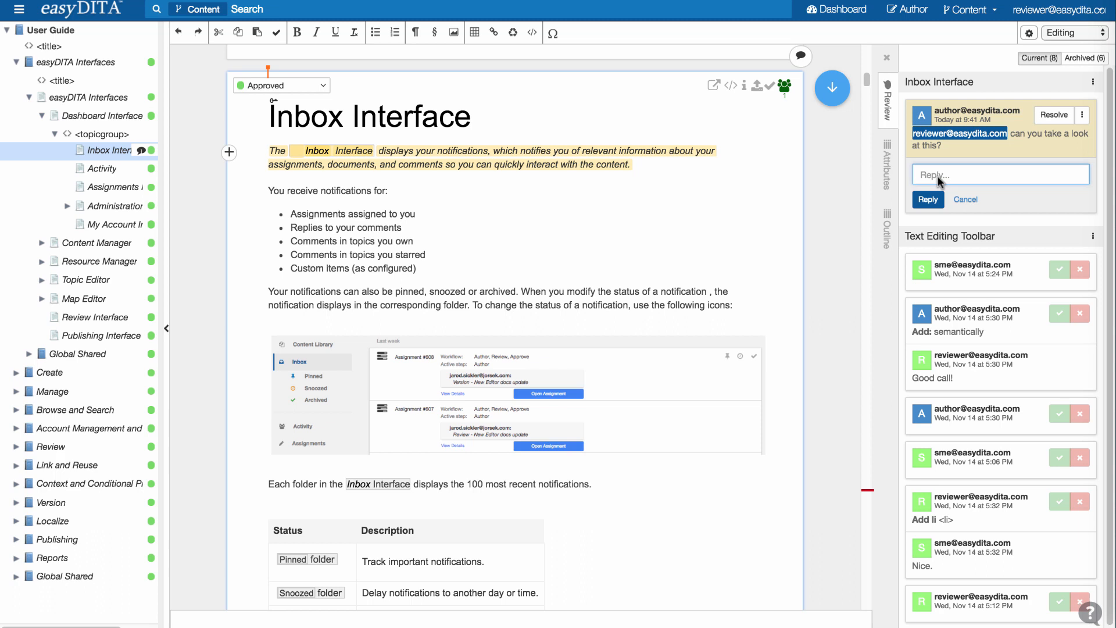
text(Will do!)
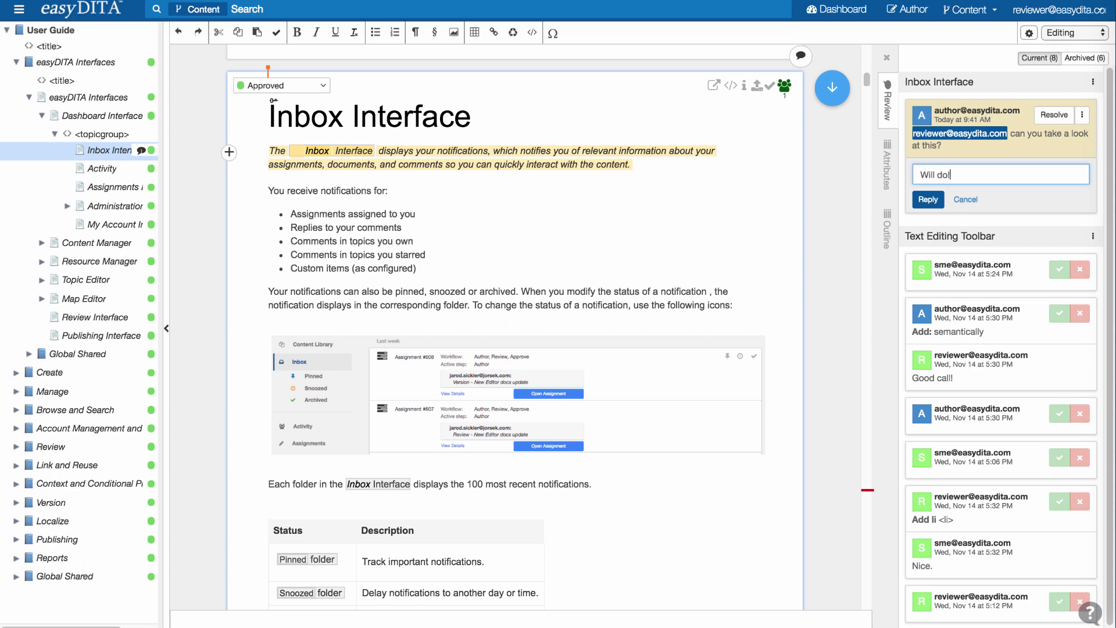
click(928, 198)
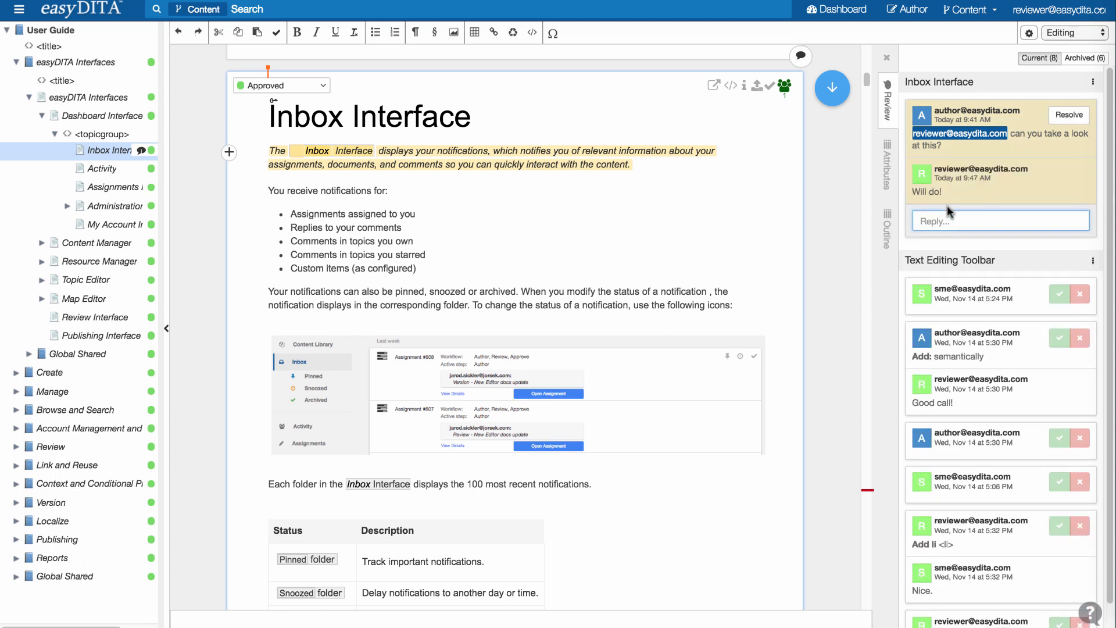
mouse_move(963, 213)
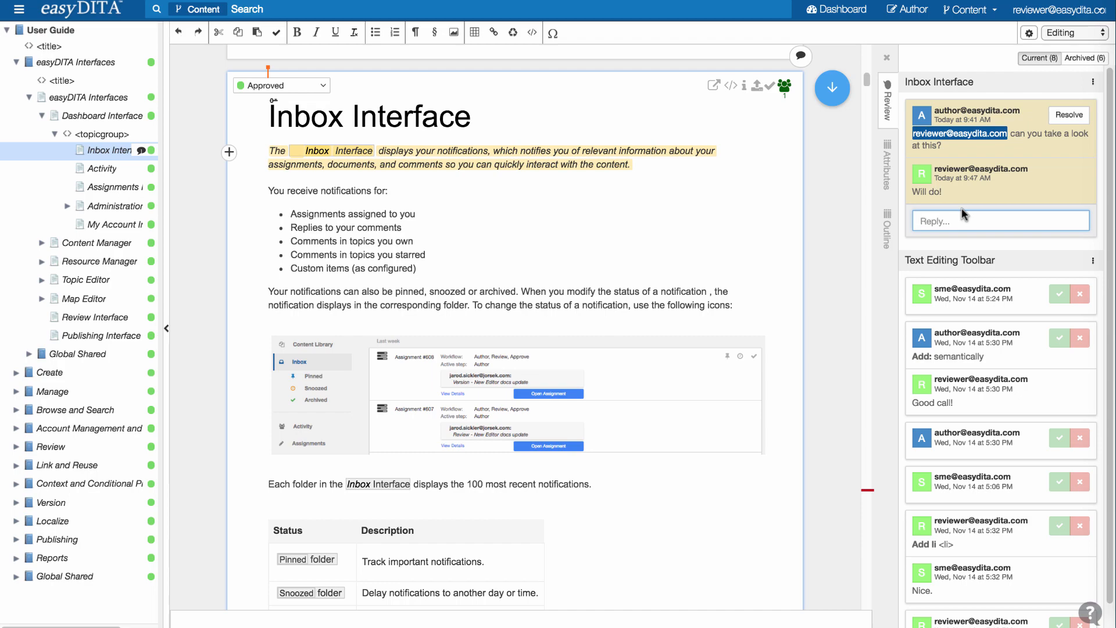
mouse_move(940, 199)
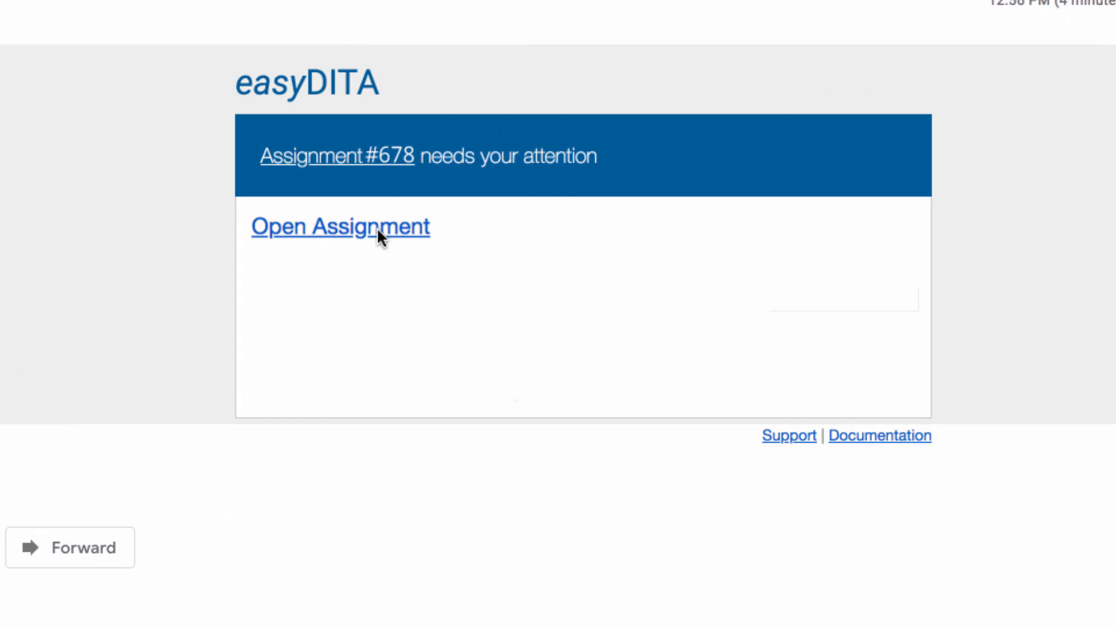
Open assignment #678 from the email and load its User Guide map for review.
click(340, 226)
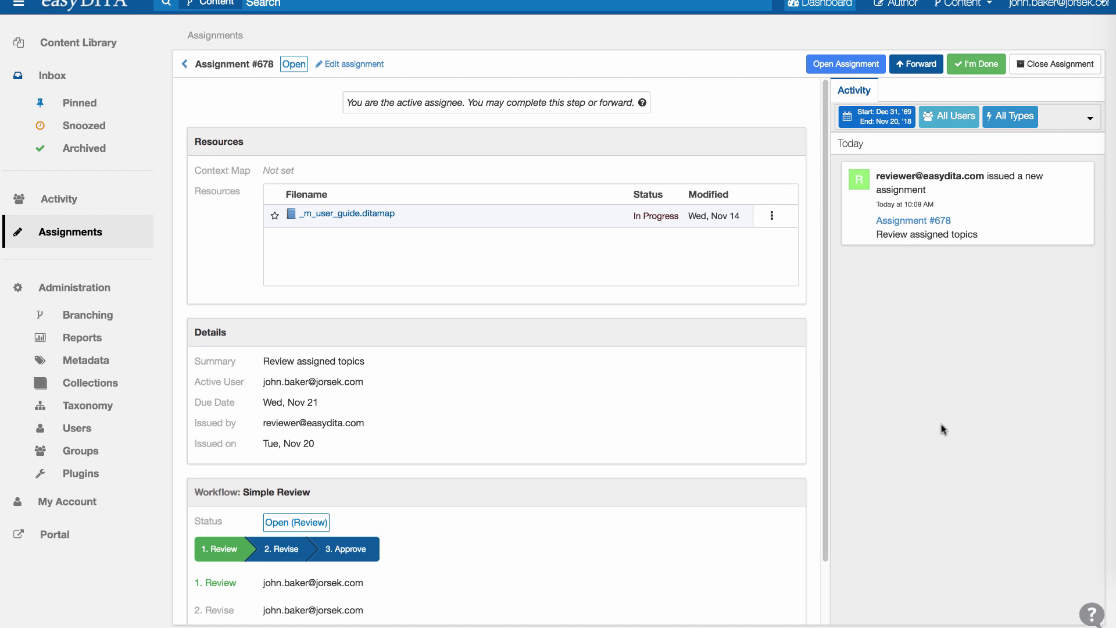
click(845, 64)
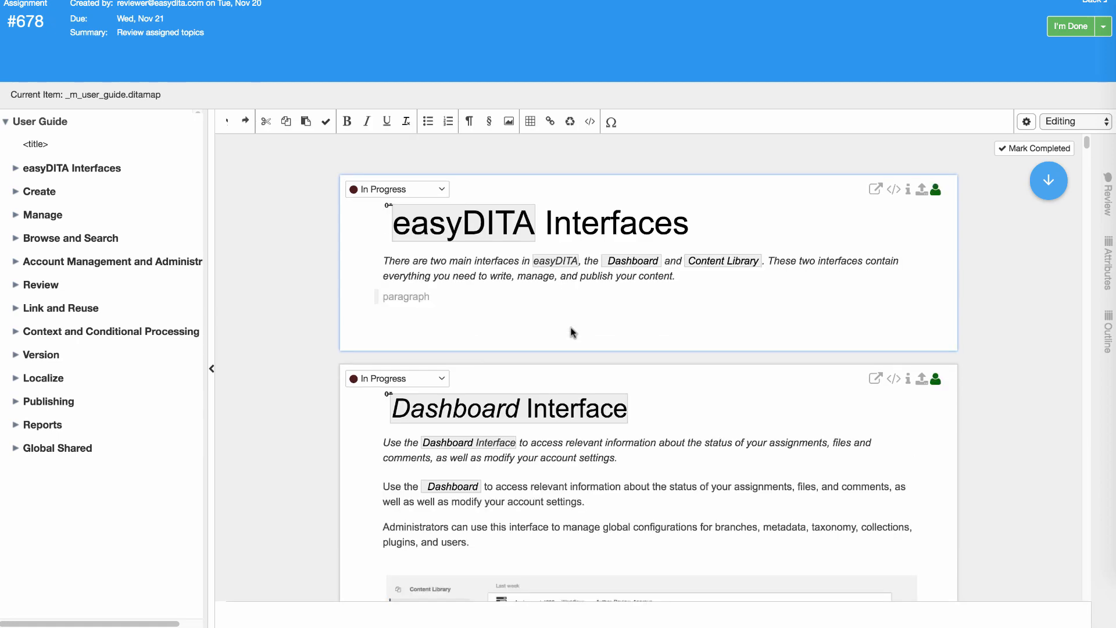
scroll(down, 3)
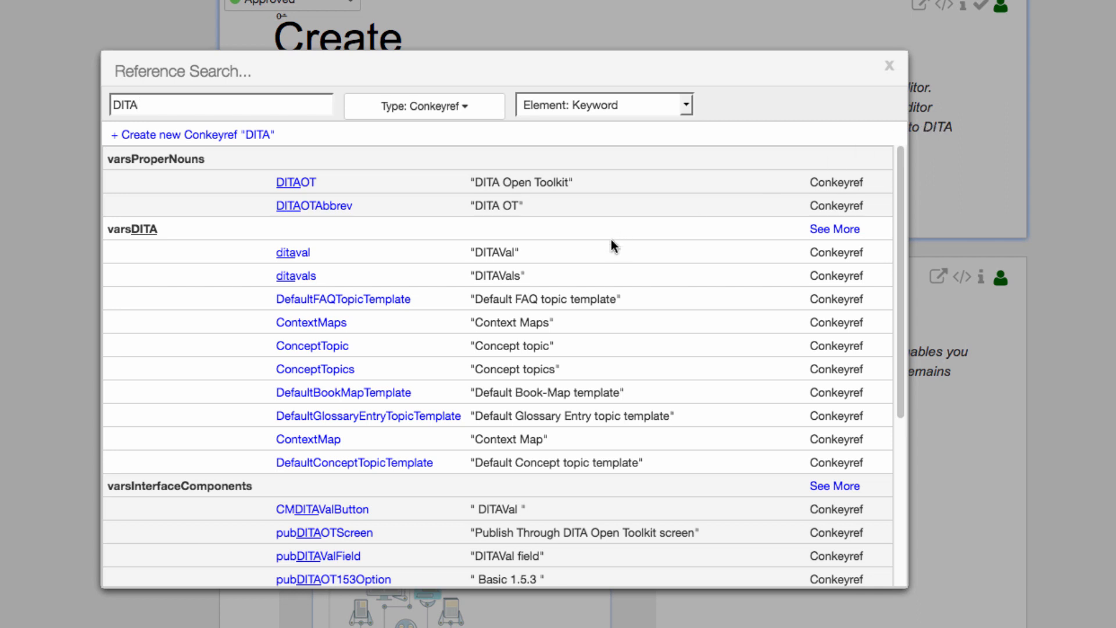
scroll(down, 3)
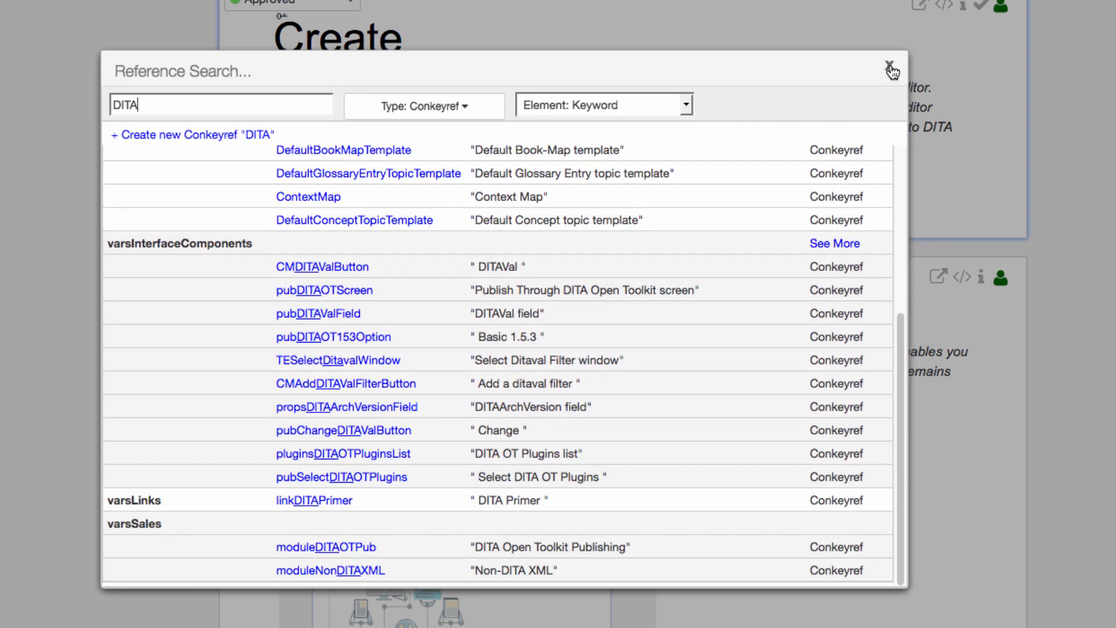
click(892, 70)
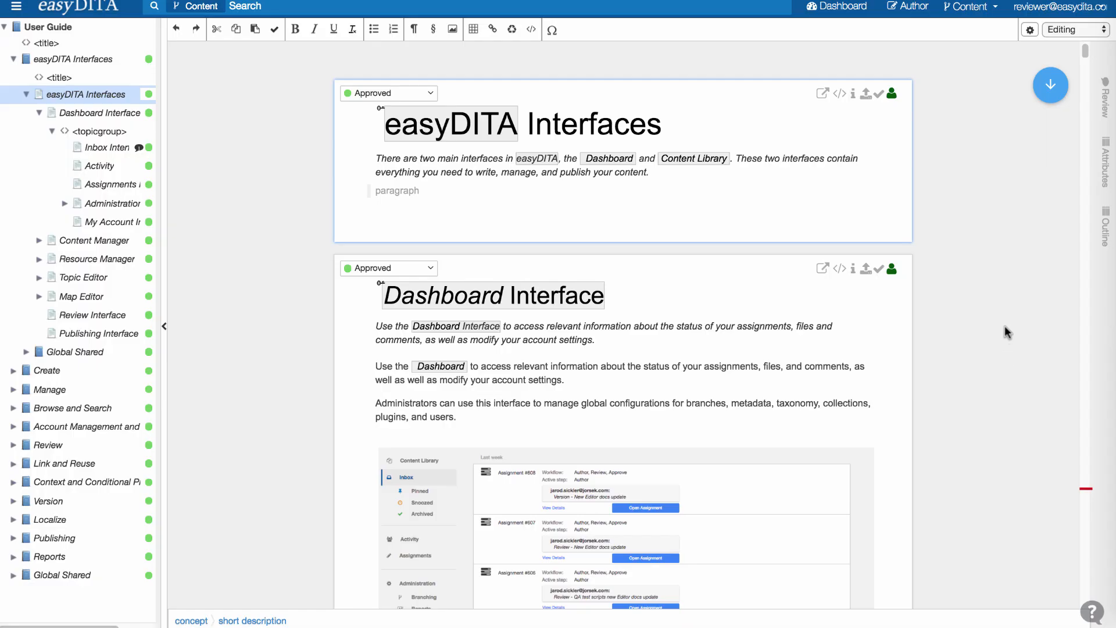
View the Inbox Interface topic's XML source, then Save & Close back to the topic.
click(1029, 29)
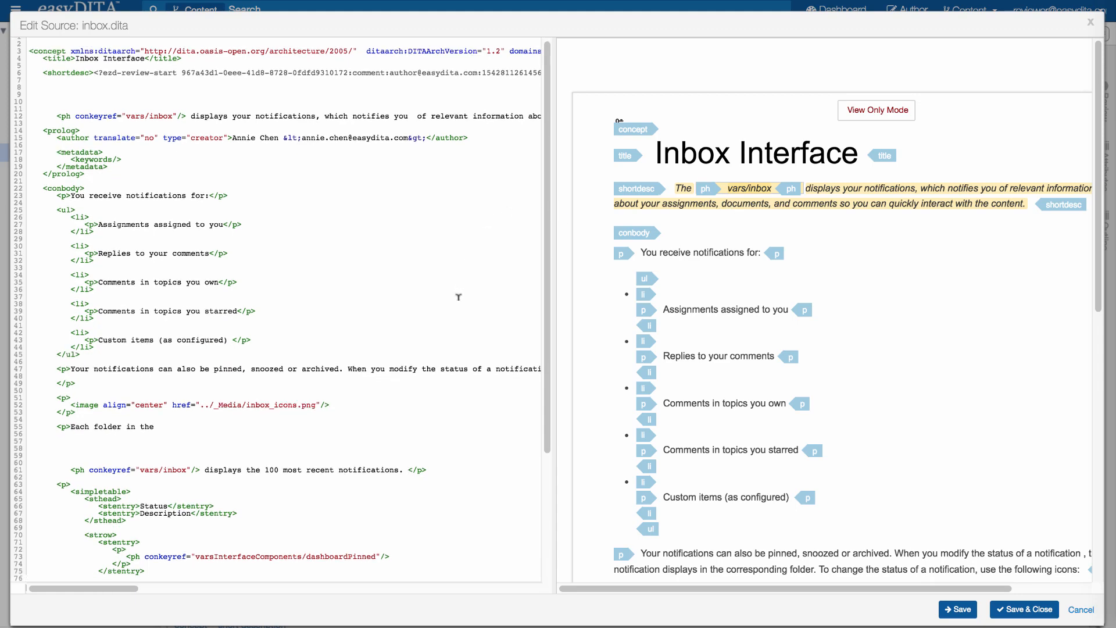
scroll(down, 3)
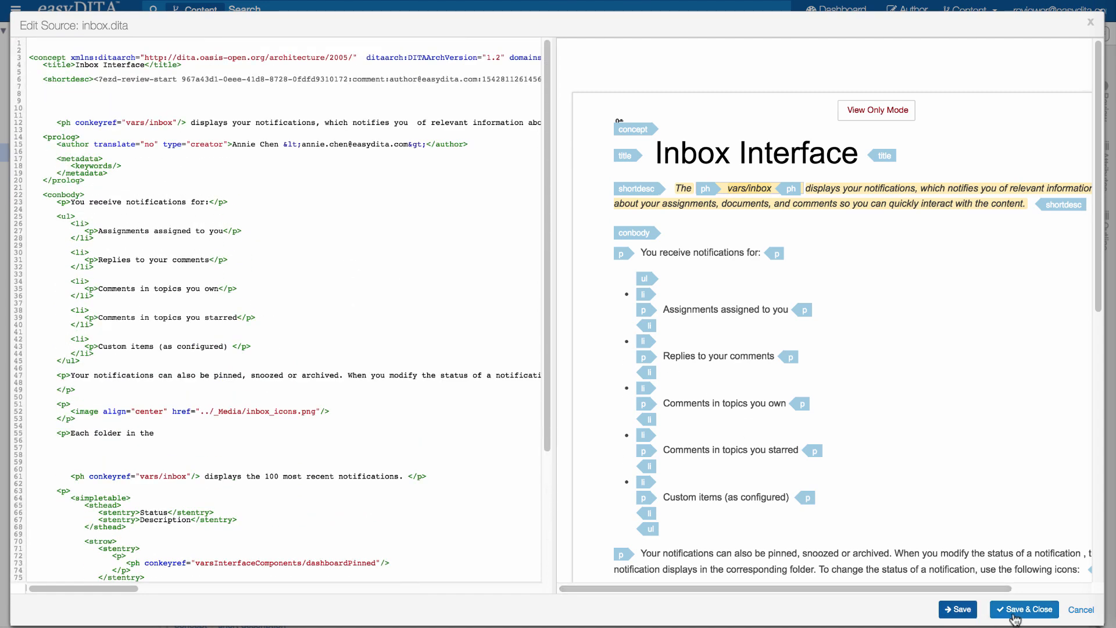
click(1023, 610)
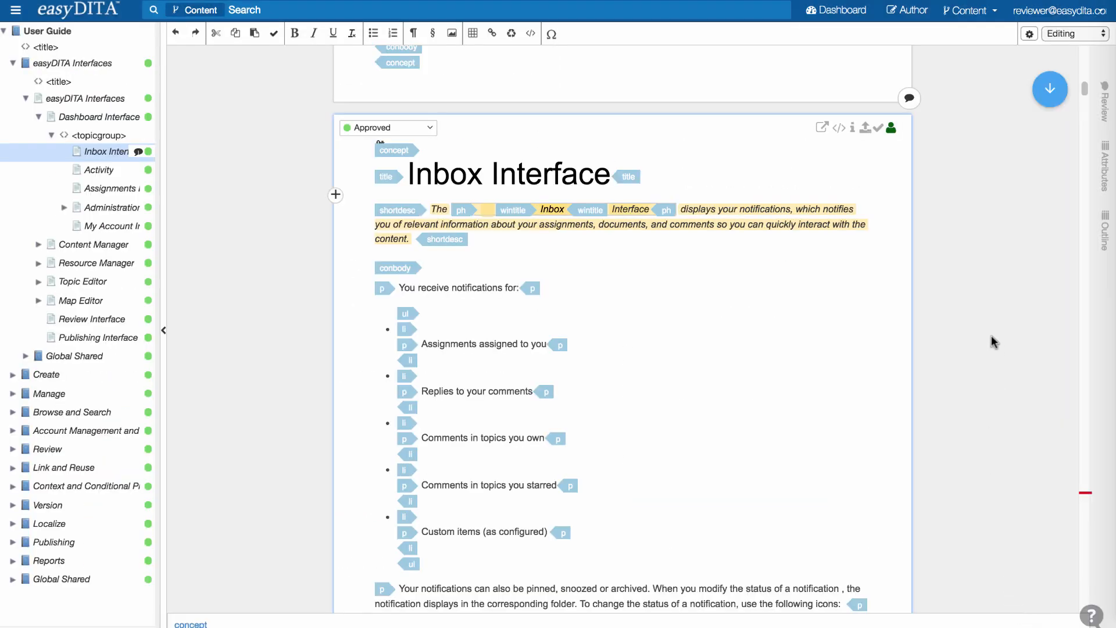